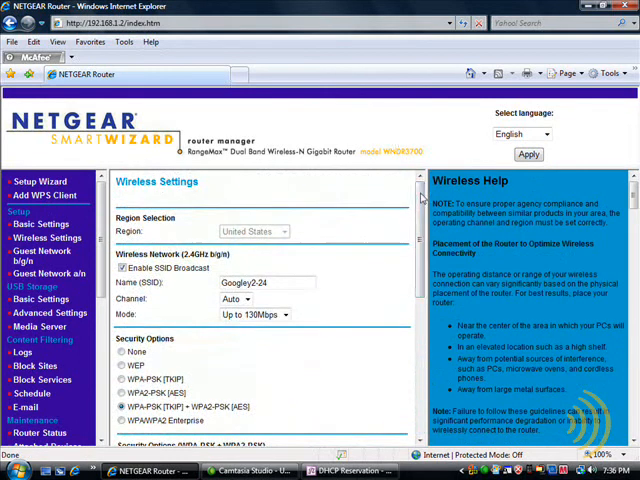
Step: Reveal the 5 GHz Channel list showing channels 36 through 161 with 44 selected
{"action": "scroll", "scroll_direction": "down", "scroll_amount": 3}
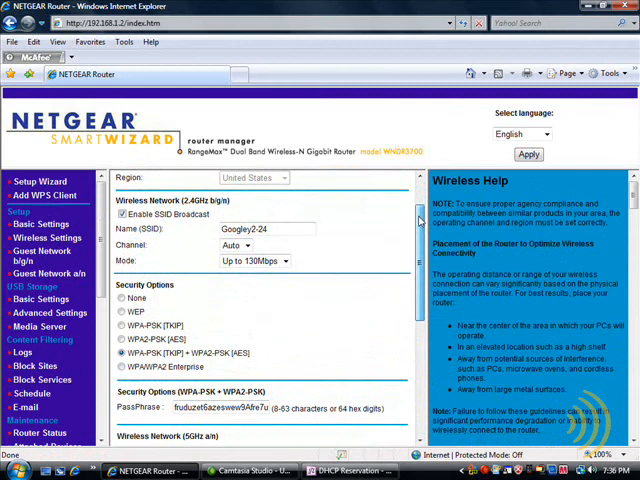
{"action": "scroll", "scroll_direction": "down", "scroll_amount": 3}
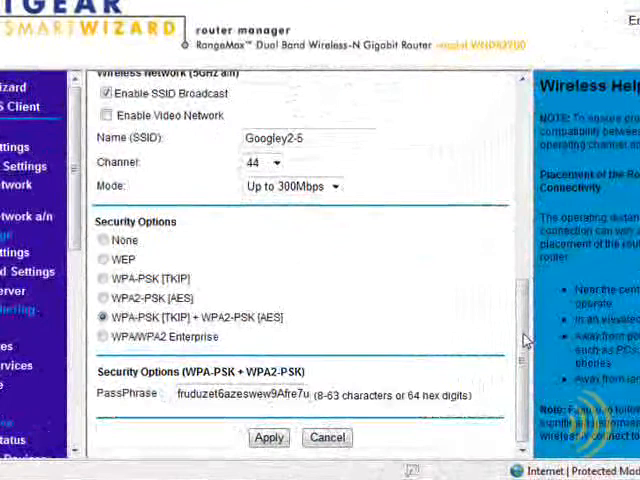
{"action": "scroll", "scroll_direction": "down", "scroll_amount": 3}
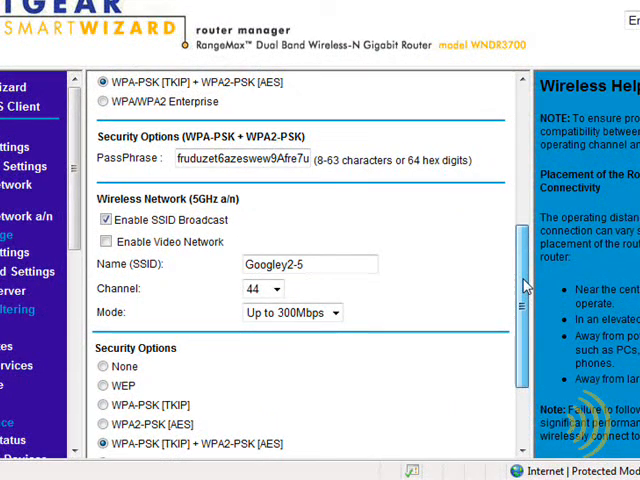
{"action": "mouse_move", "coordinate": [238, 208]}
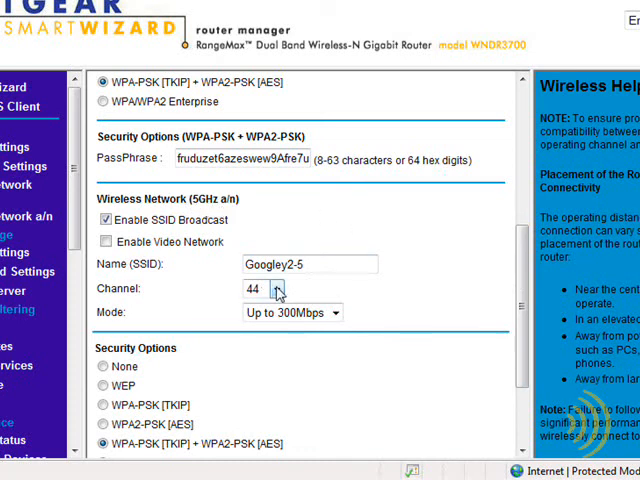
{"action": "left_click", "coordinate": [262, 288]}
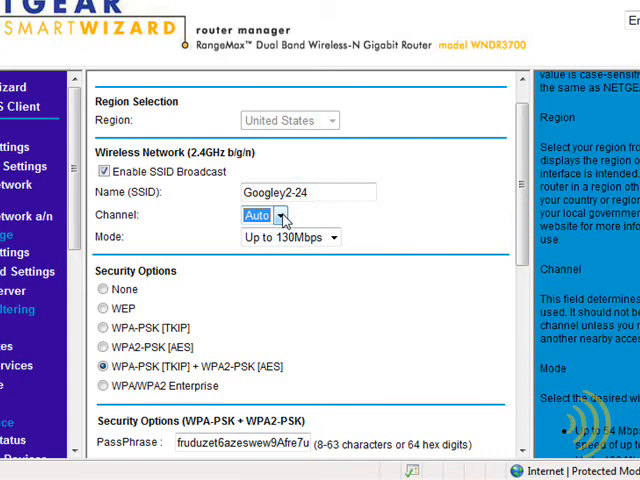
{"action": "scroll", "scroll_direction": "down", "scroll_amount": 3}
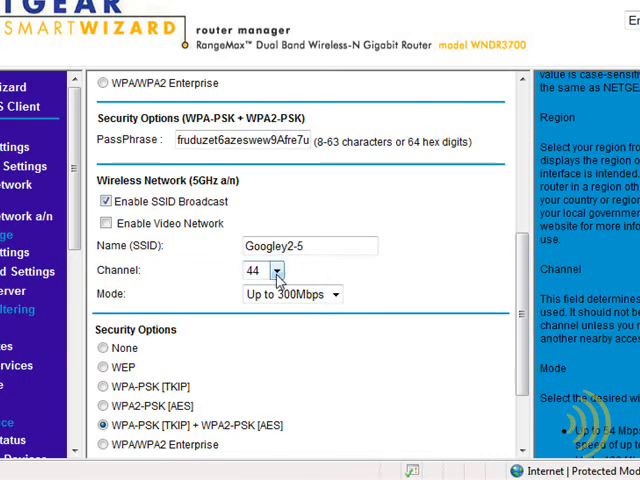
{"action": "left_click", "coordinate": [274, 270]}
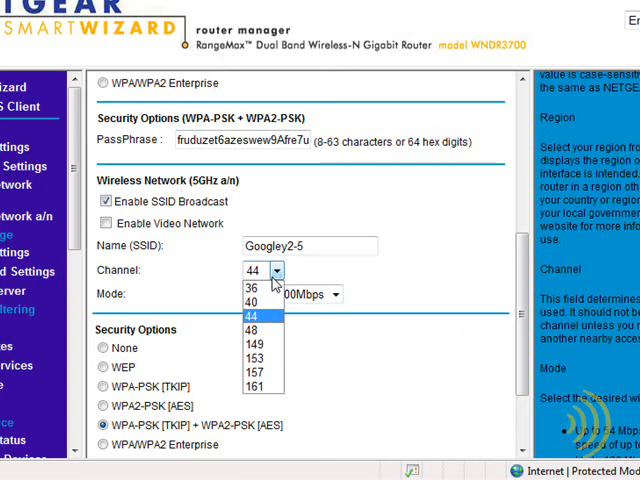